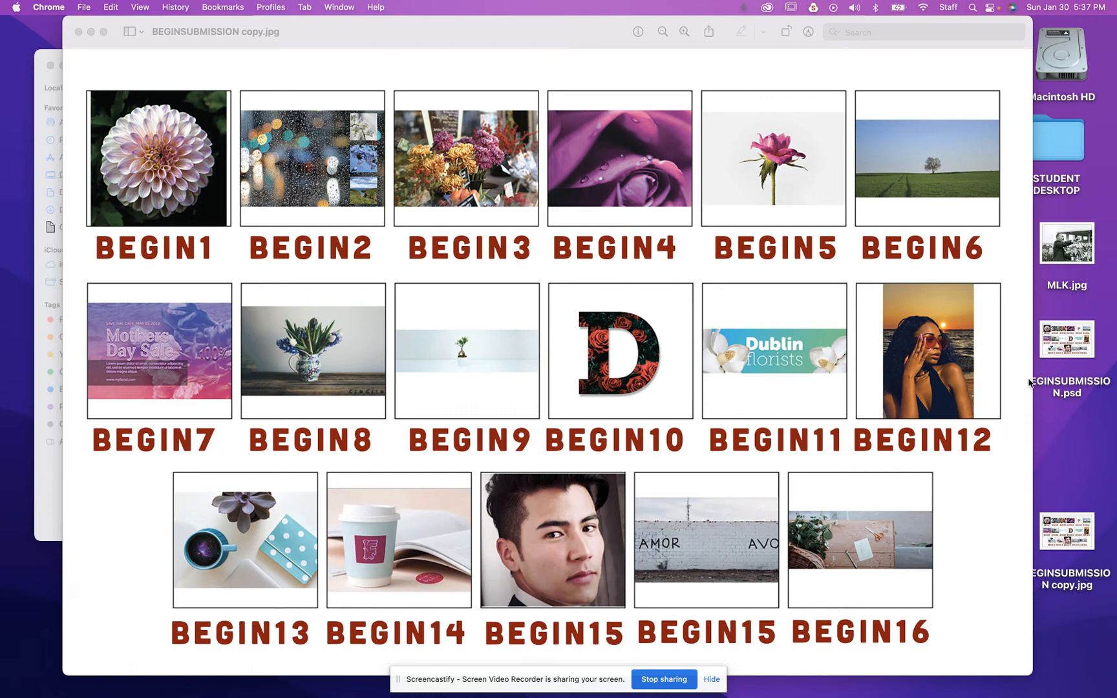
mouse_move(801, 78)
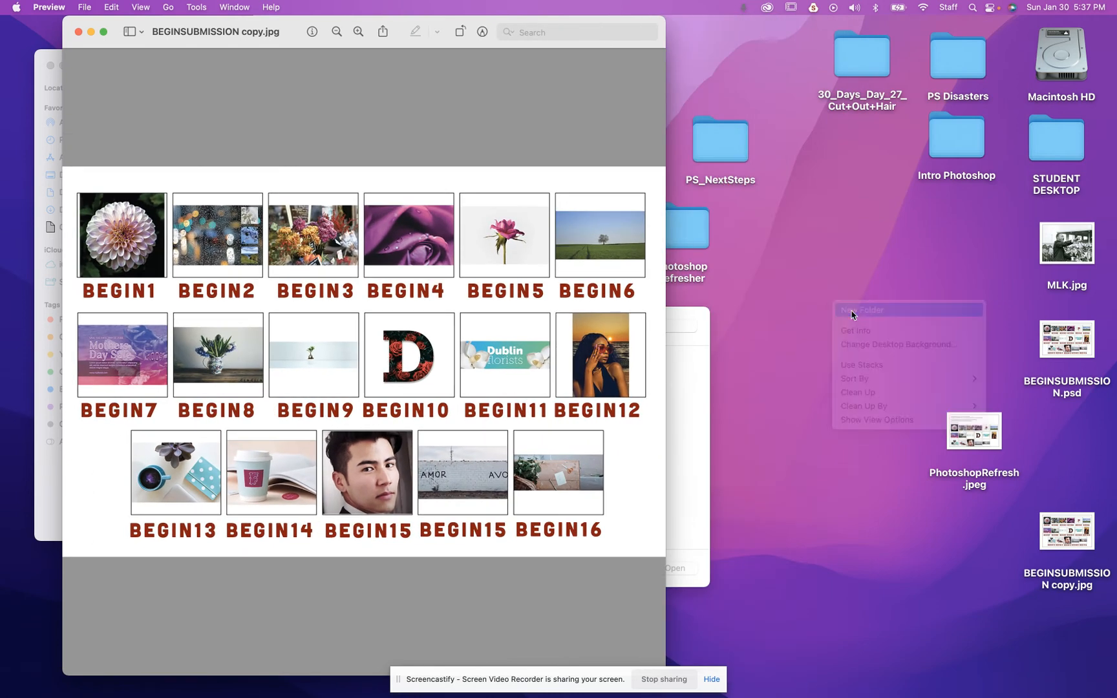
Make a new desktop folder, rename it PSBEGINSUBMIT, and open it in a Finder window.
left_click(862, 310)
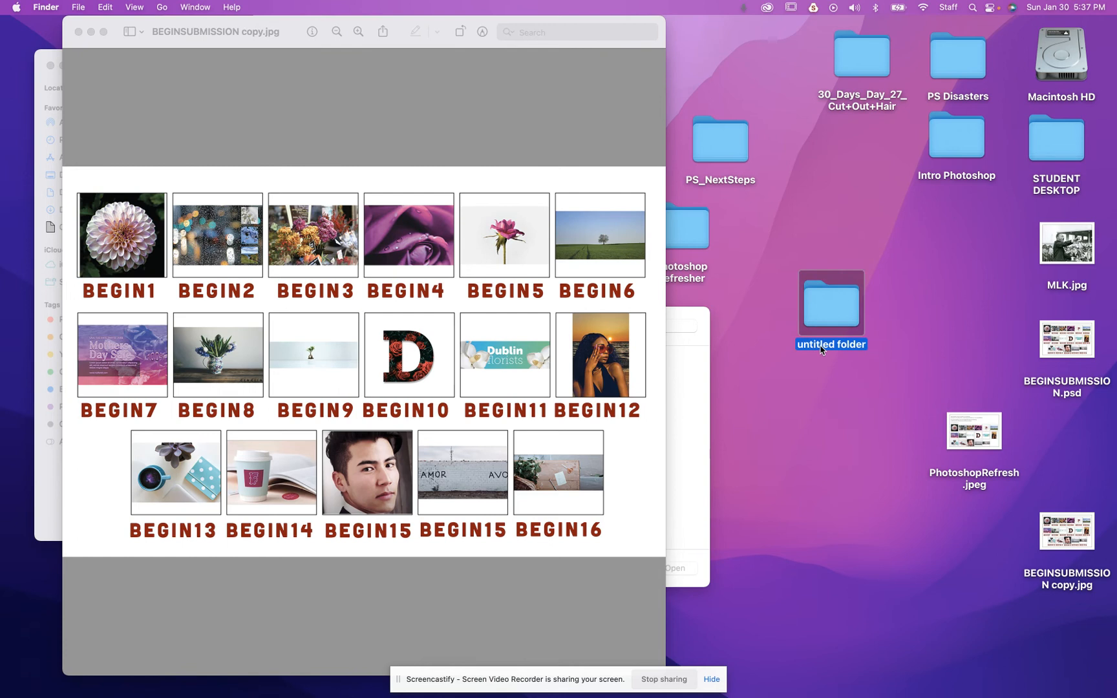
right_click(830, 305)
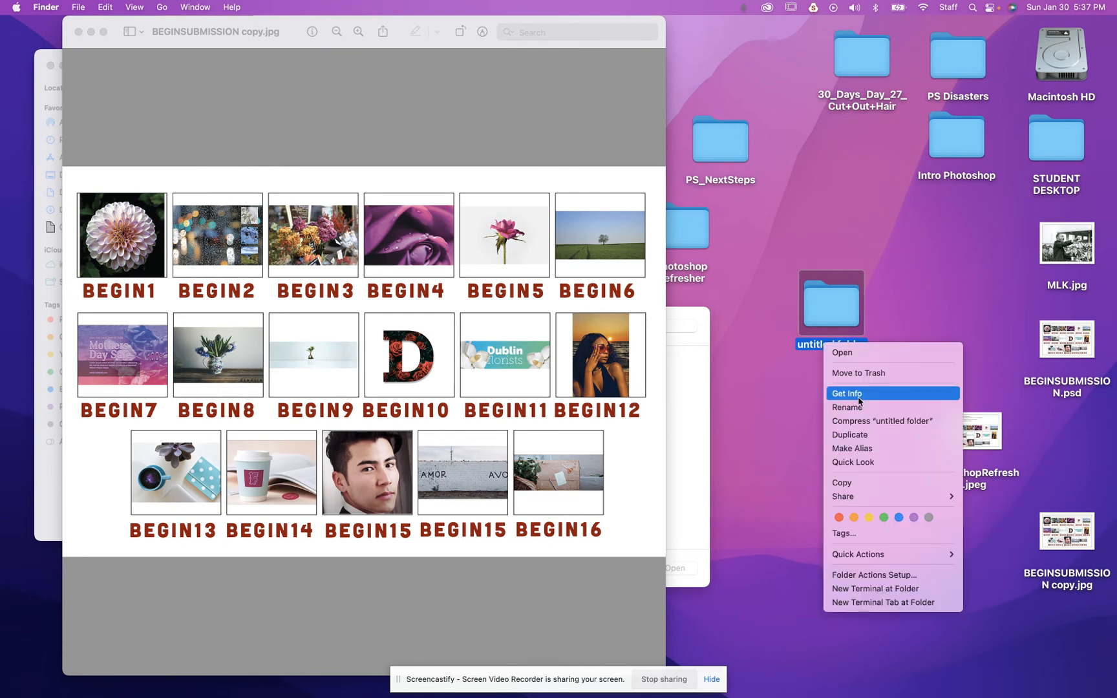
left_click(875, 411)
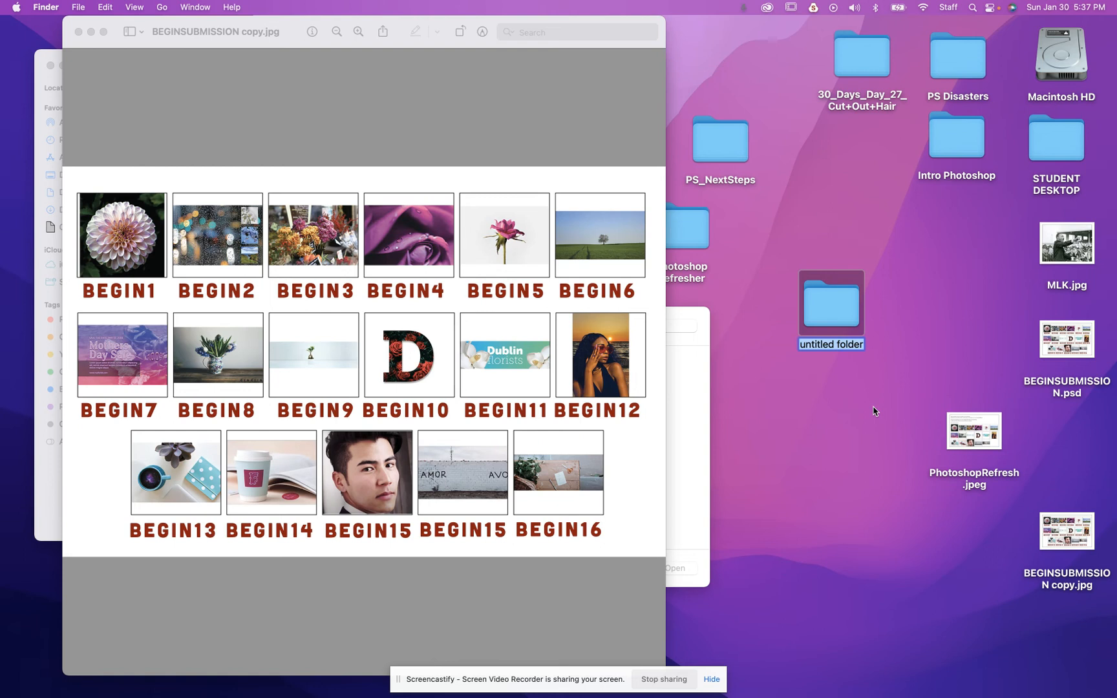
type("PSB")
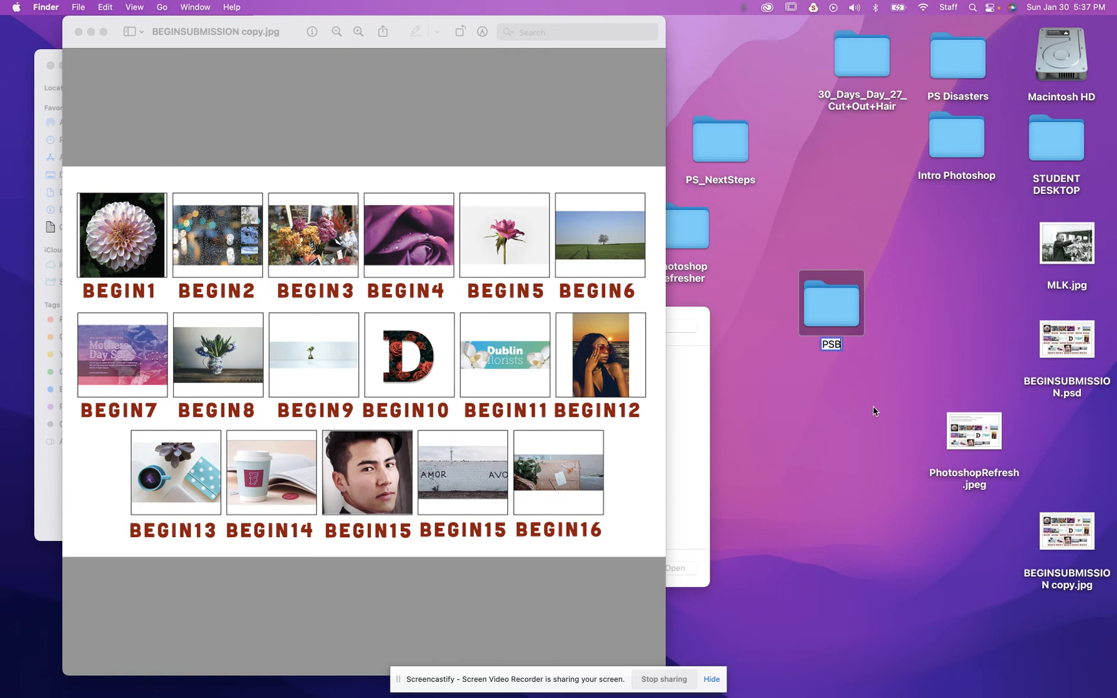
type("BEGINSUBMIT")
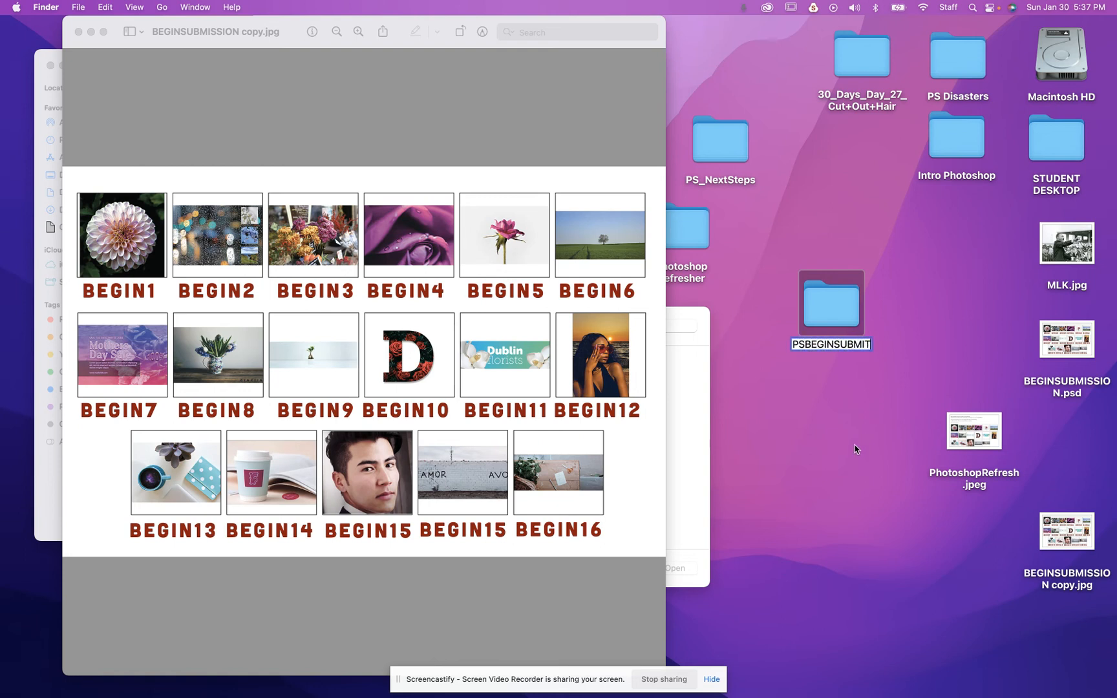
double_click(828, 300)
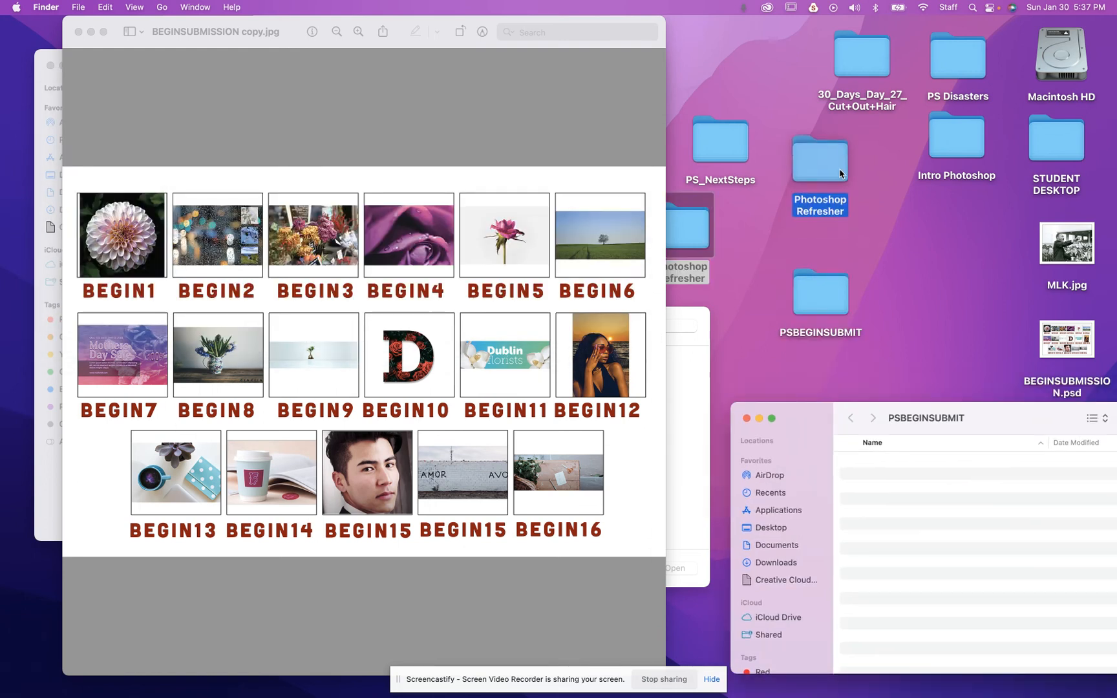
Open the desktop Photoshop Refresher folder to list its JPEG, PSD and AI files.
left_click(819, 155)
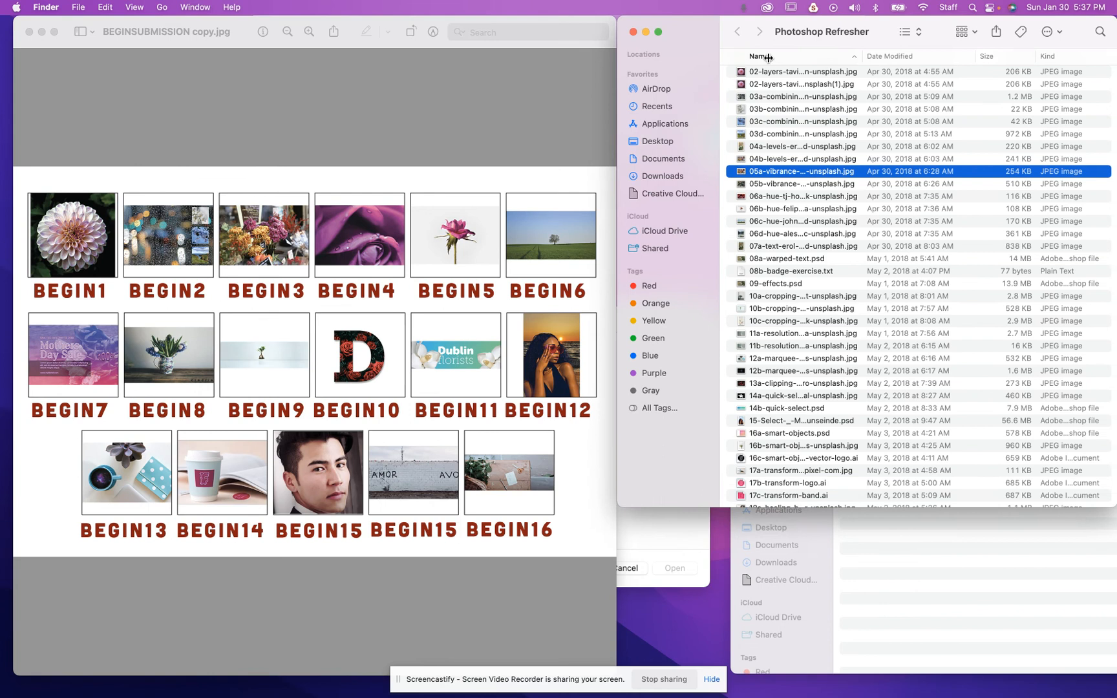
Switch Photoshop Refresher to column view and preview 02-layers-tavin-dotson-unsplash.jpg, the dahlia photo.
left_click(961, 31)
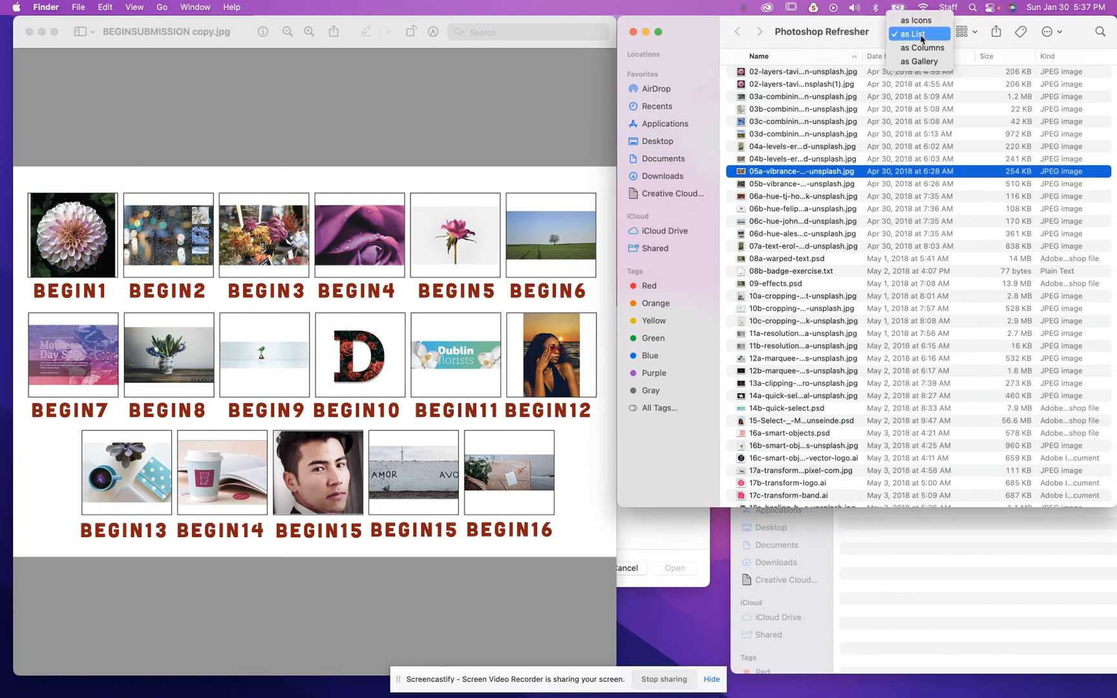
left_click(913, 35)
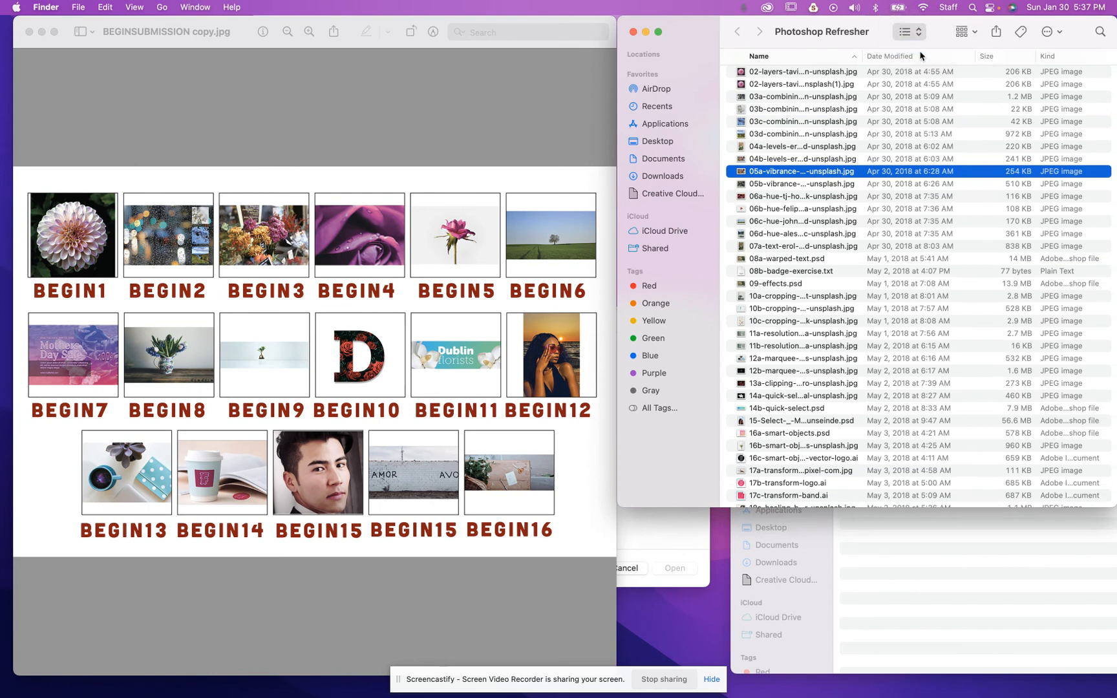
left_click(903, 31)
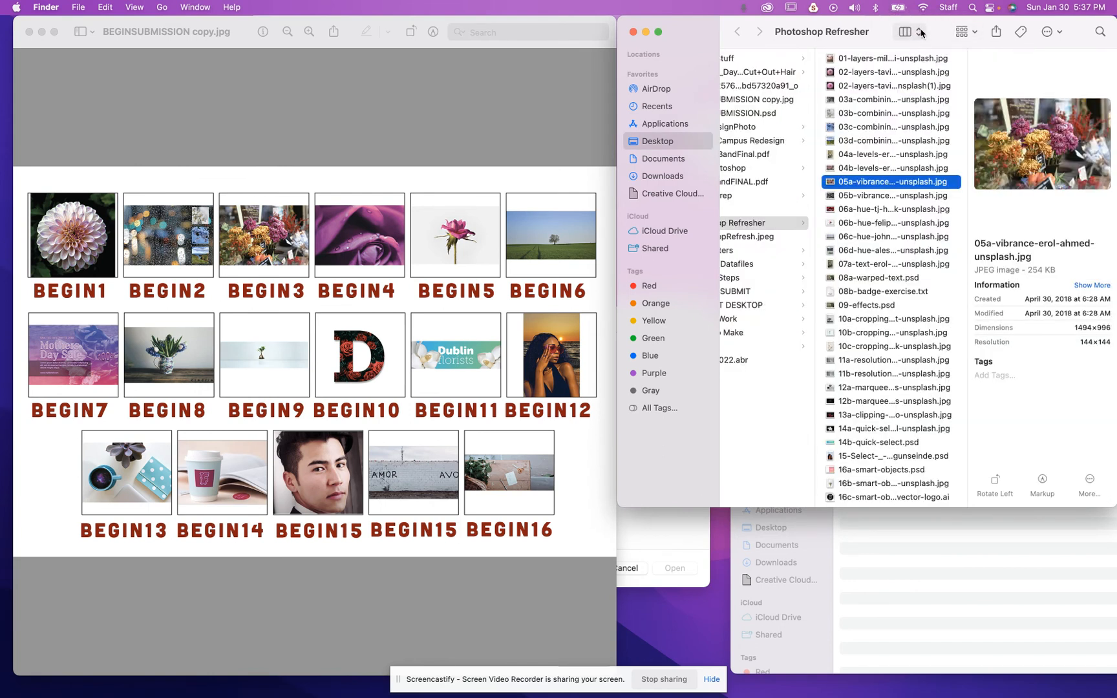
left_click(888, 57)
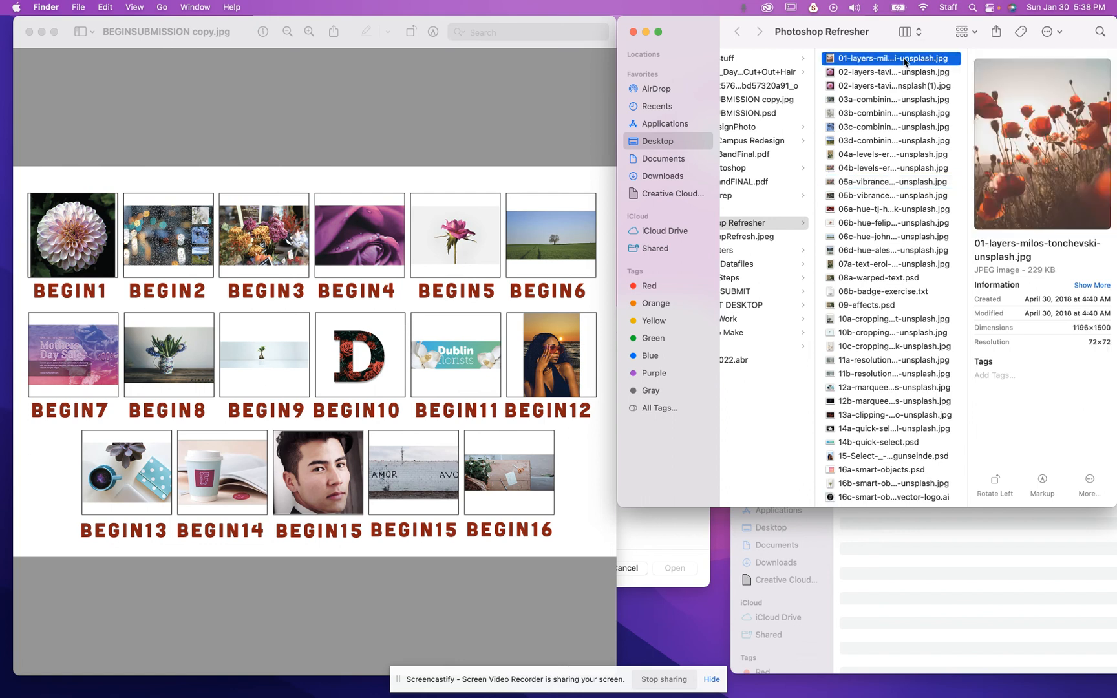
left_click(890, 72)
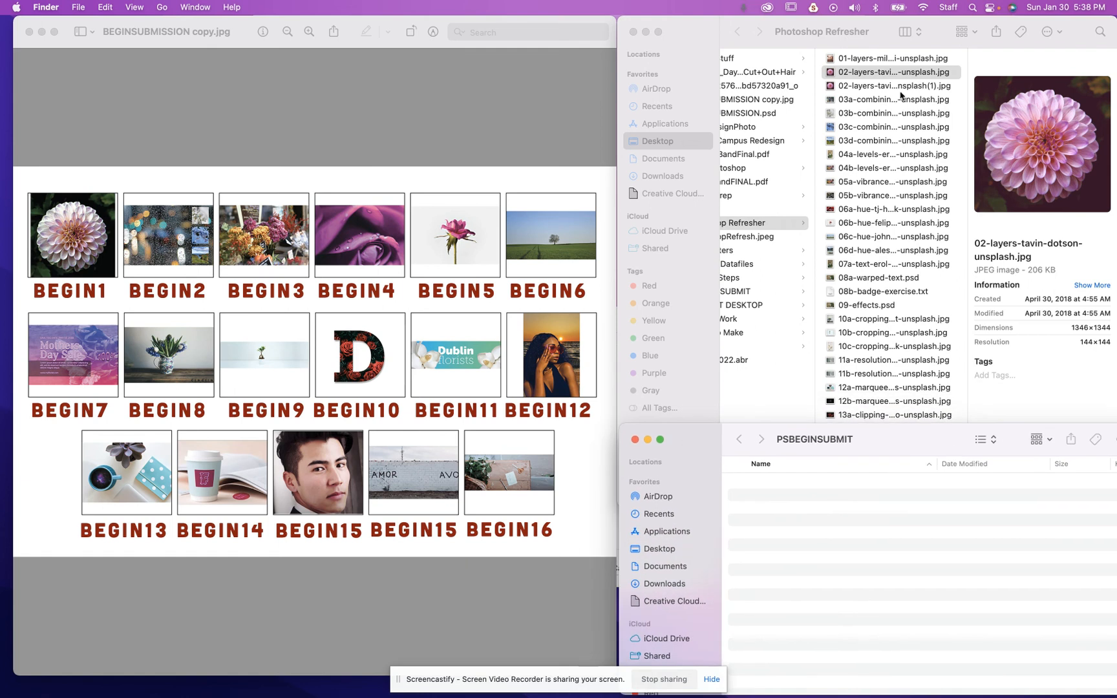
mouse_move(939, 100)
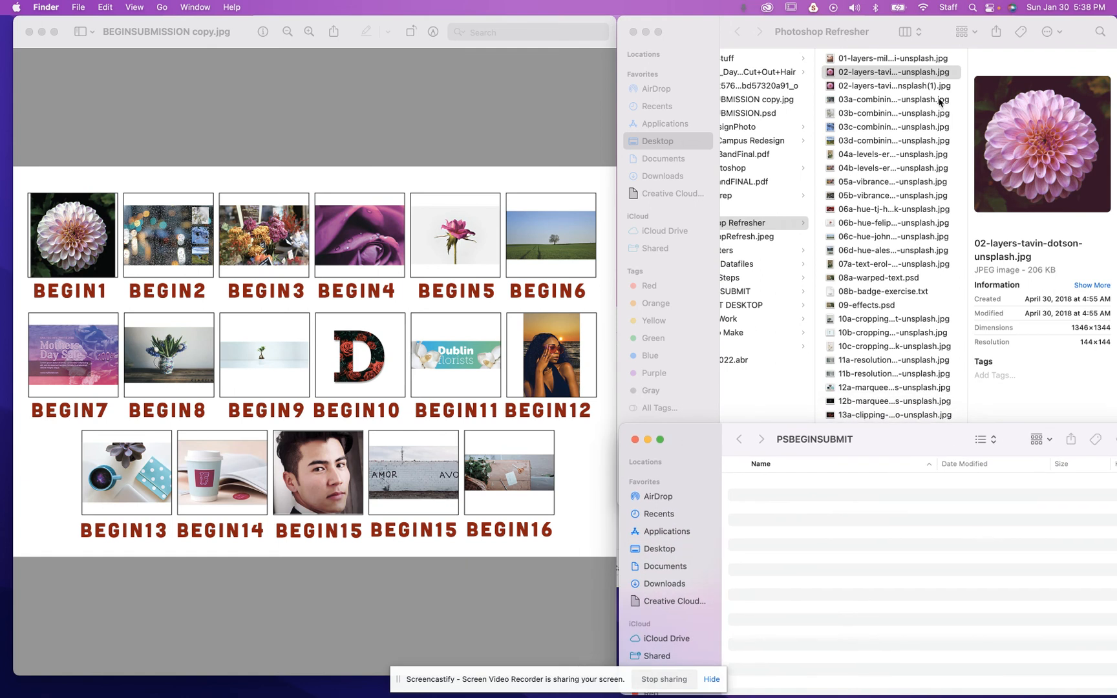
mouse_move(969, 530)
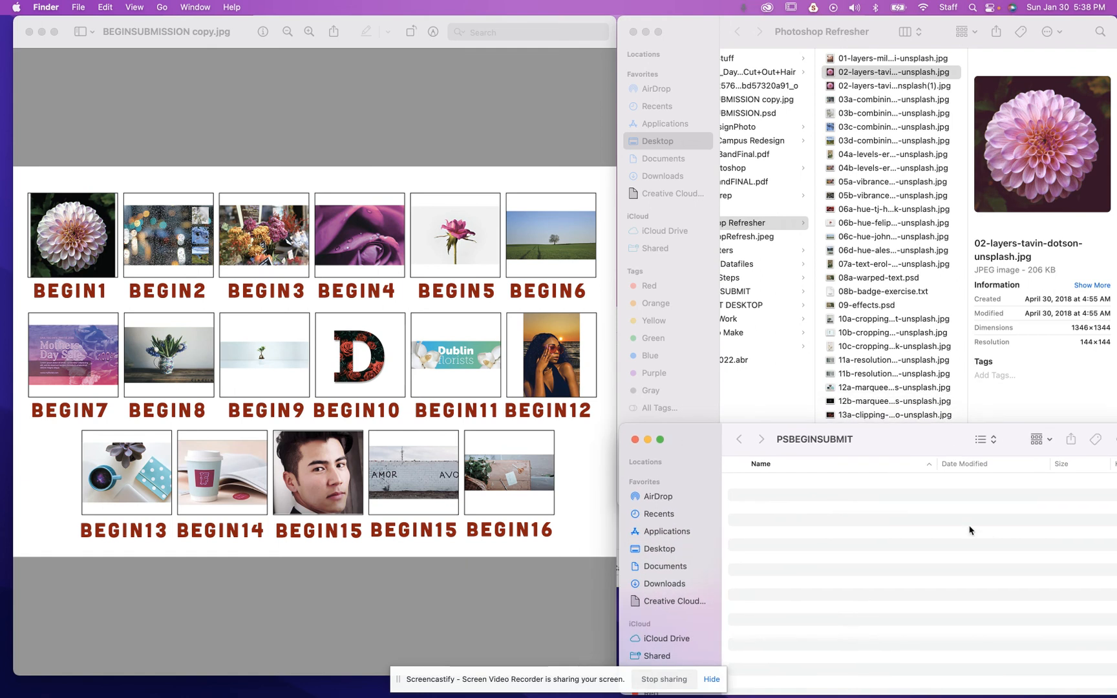
mouse_move(879, 79)
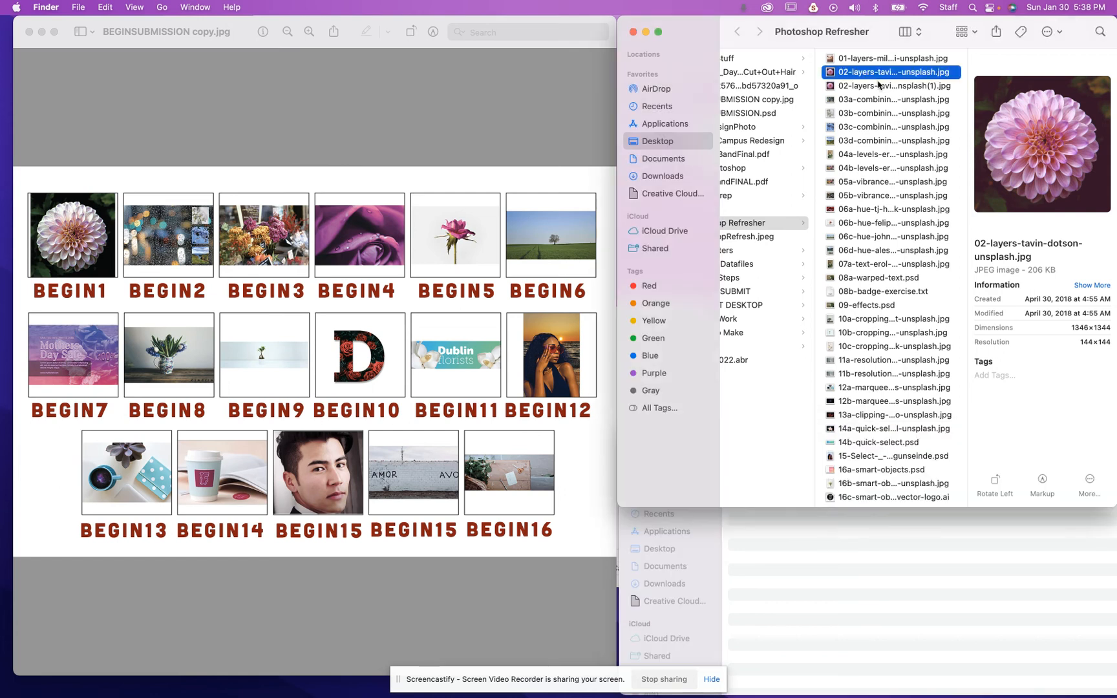
Rename the dahlia photo Begin1.jpg, move it into PSBEGINSUBMIT, then preview the 03c photo.
left_click(891, 99)
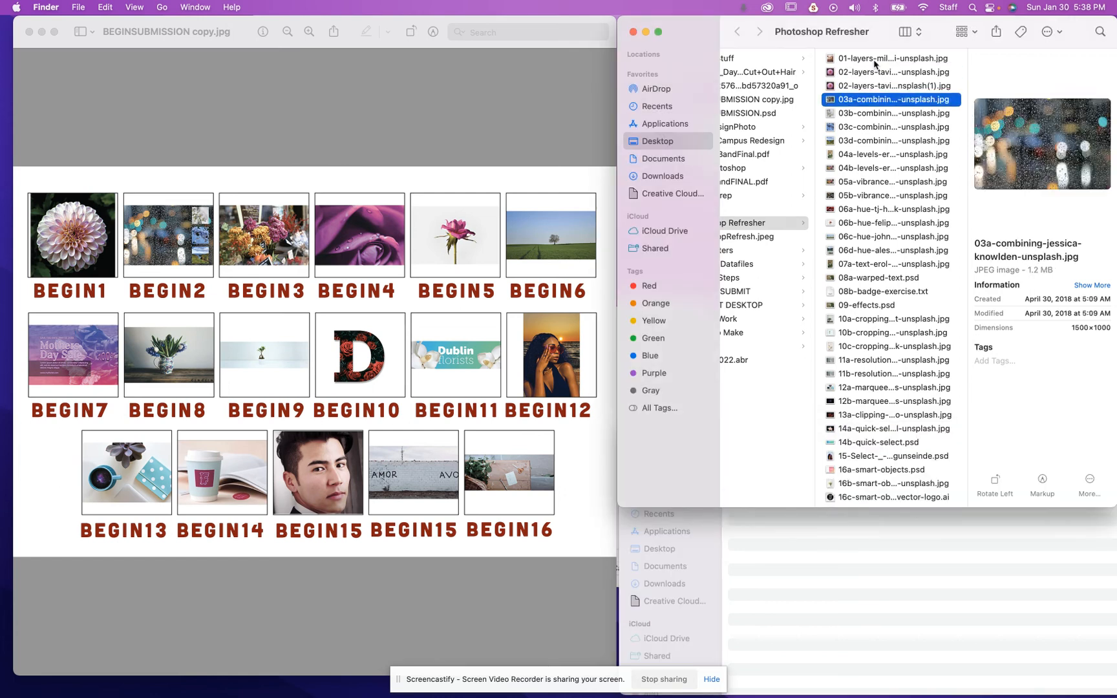
right_click(889, 72)
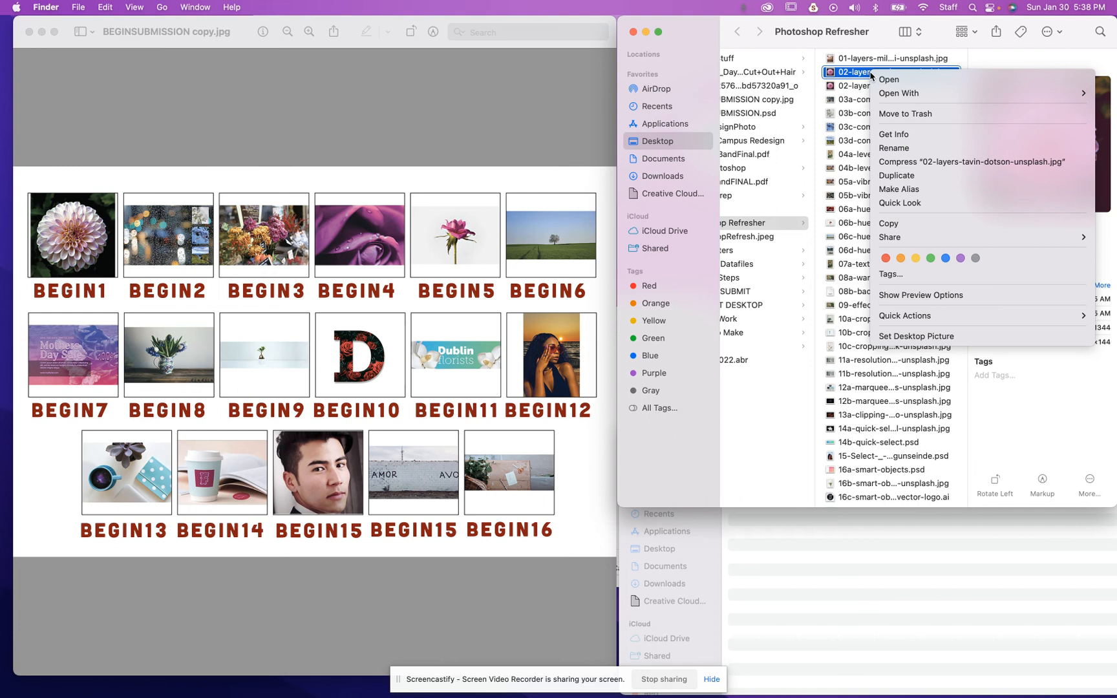
mouse_move(921, 268)
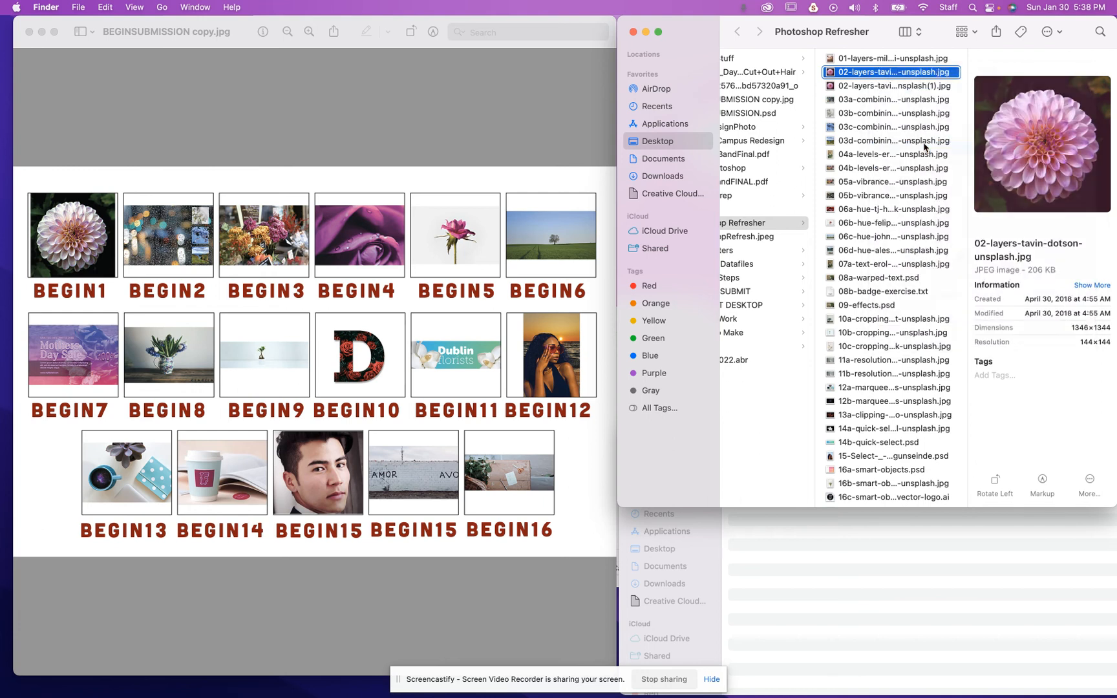
type("Begin1.jpg")
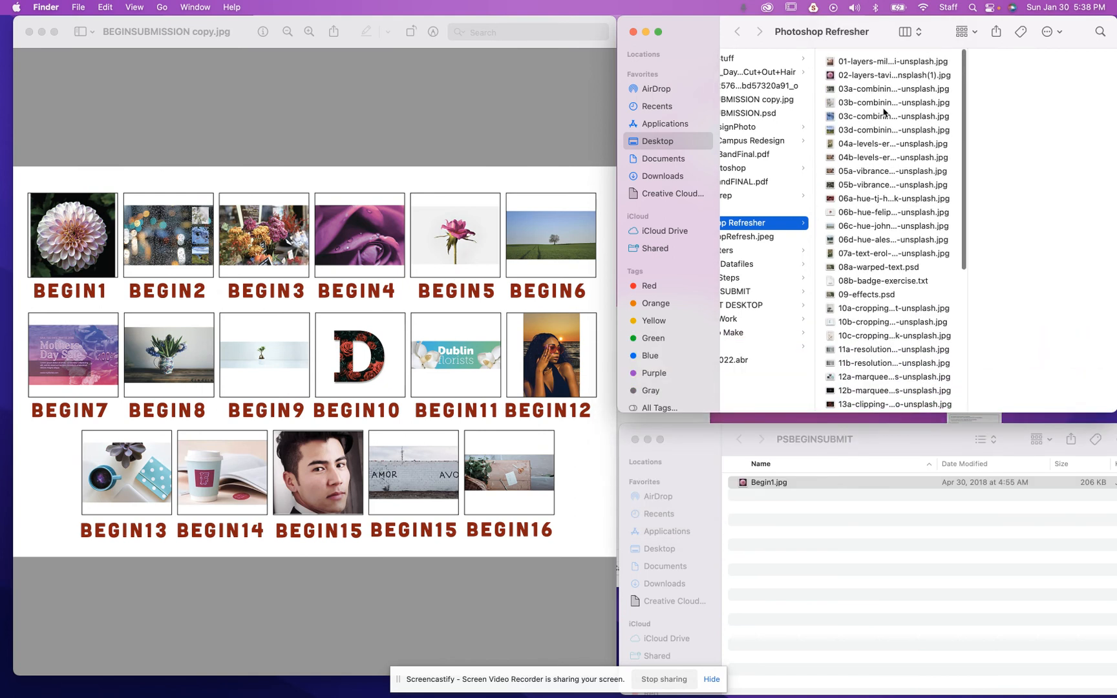
left_click(890, 112)
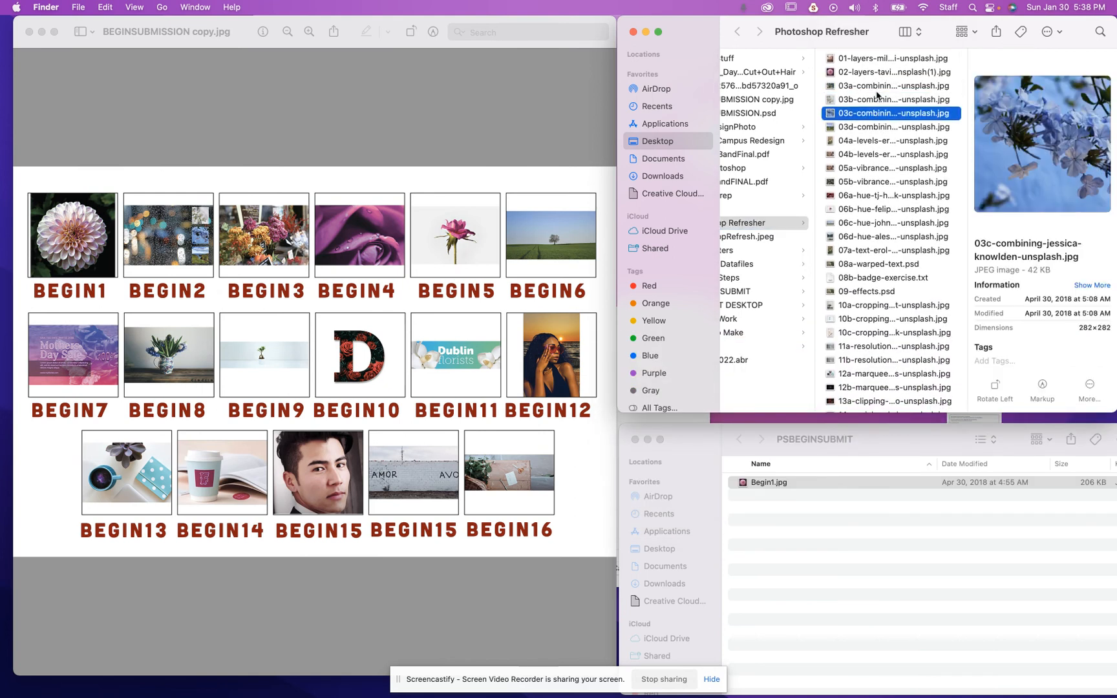
Select the raindrop photo 03a-combining-jessica-knowlden-unsplash.jpg and bring up its actions.
left_click(890, 85)
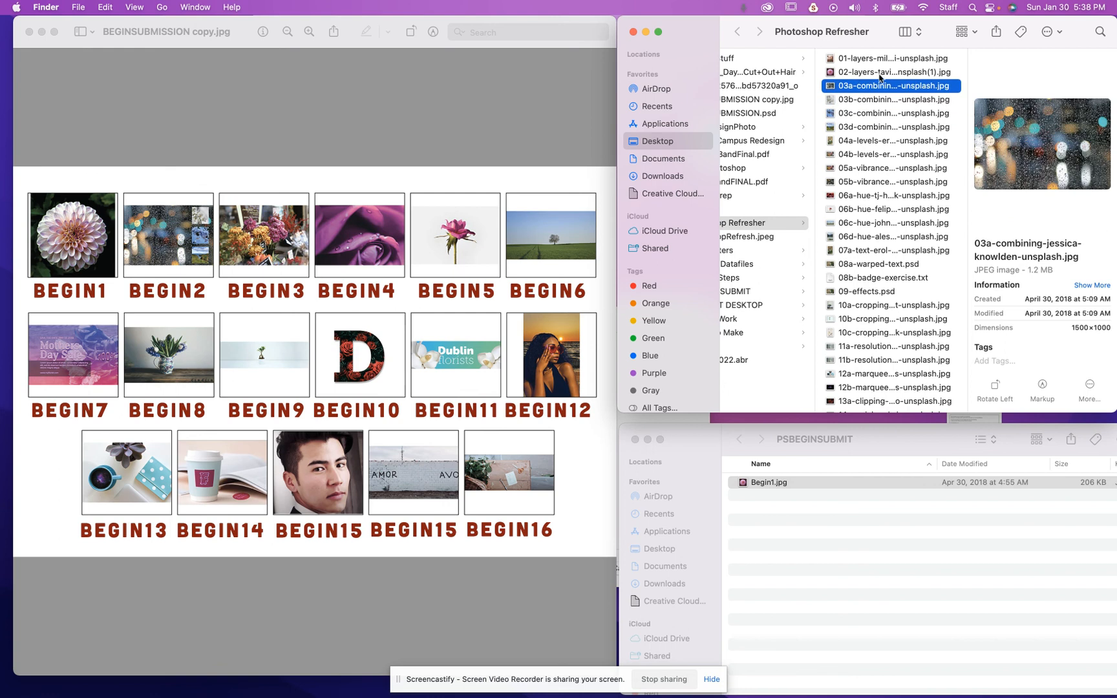
right_click(889, 85)
type("Begin2.jpg")
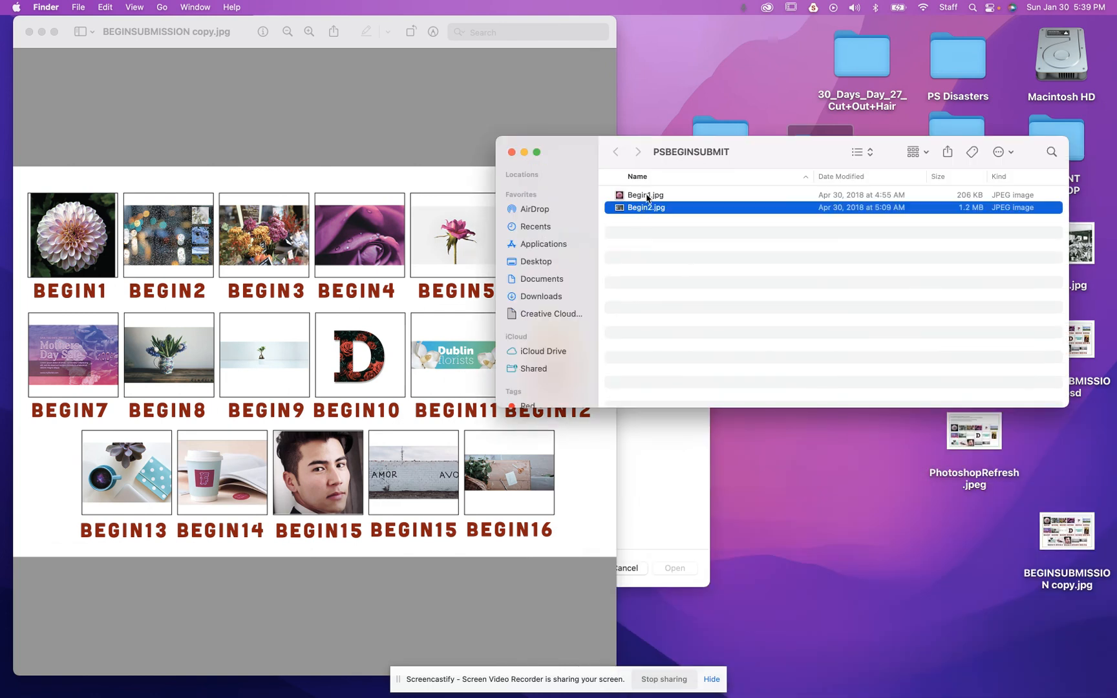
mouse_move(518, 110)
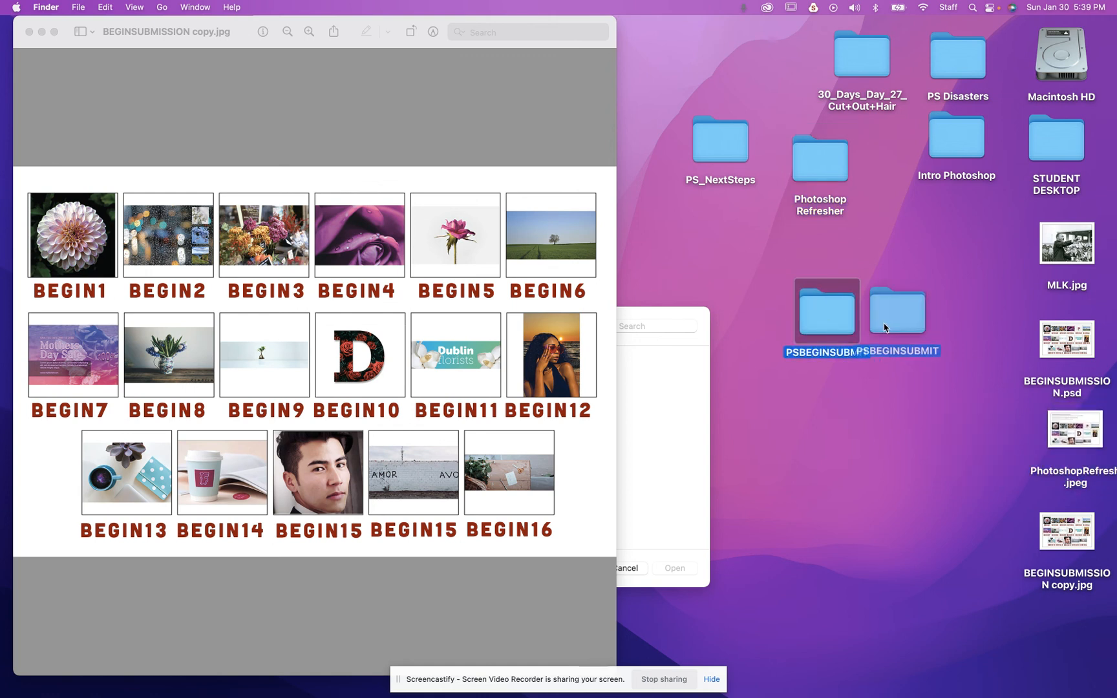
Compress the desktop PSBEGINSUBMIT folder, producing PSBEGINSUBMIT.zip beside it.
left_click(895, 310)
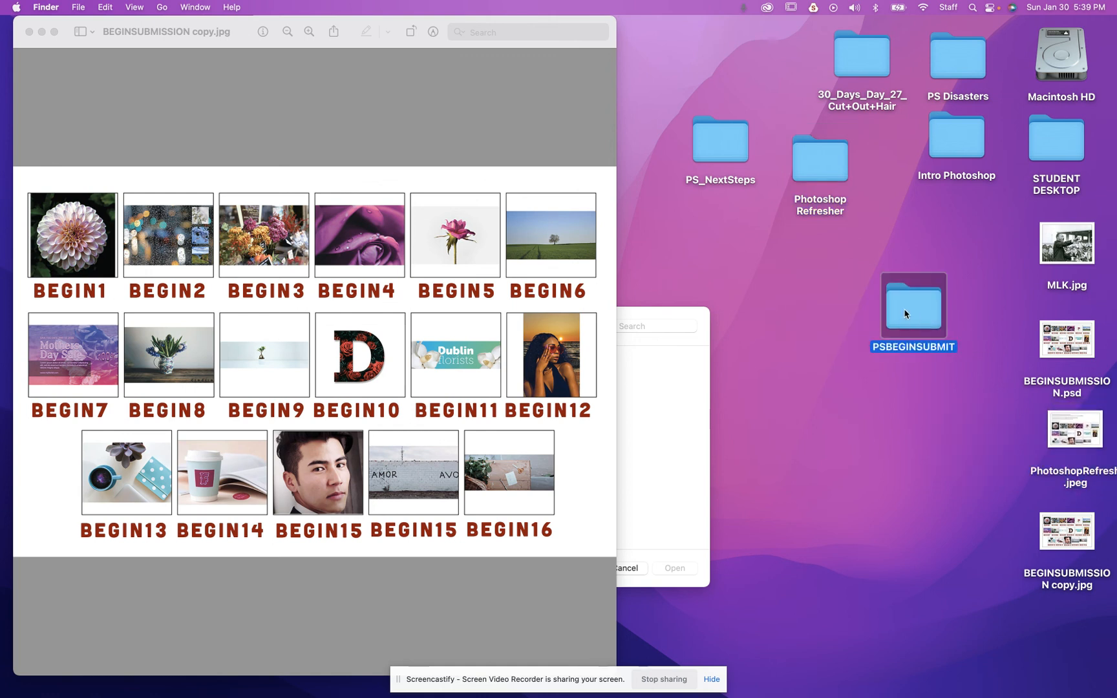
right_click(913, 306)
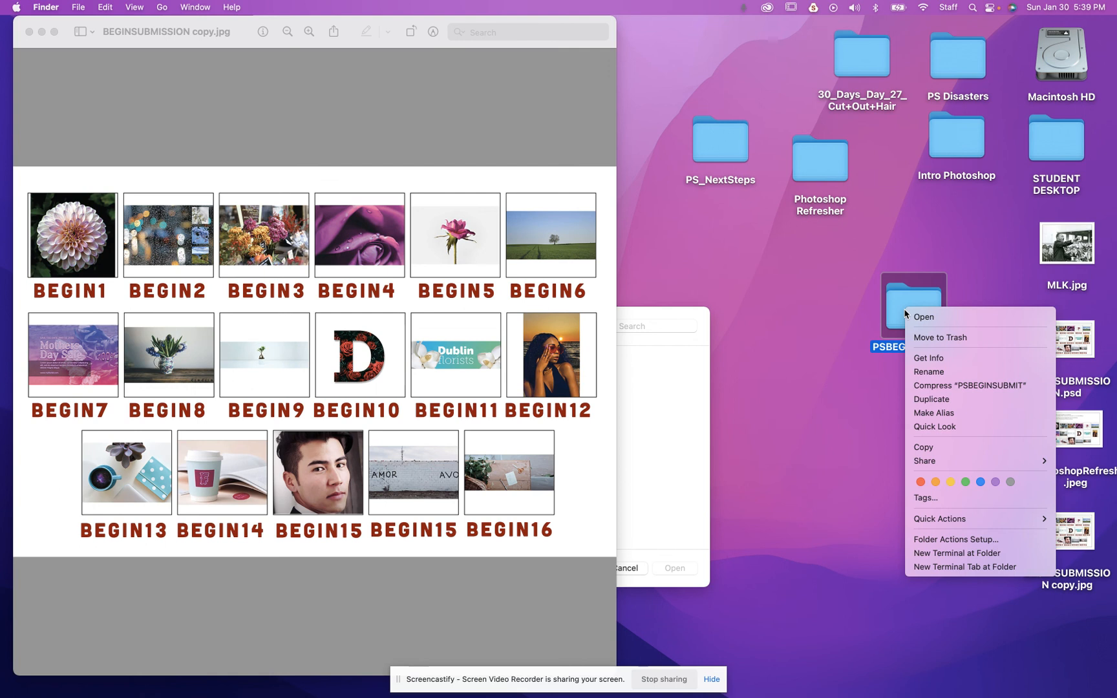
mouse_move(928, 357)
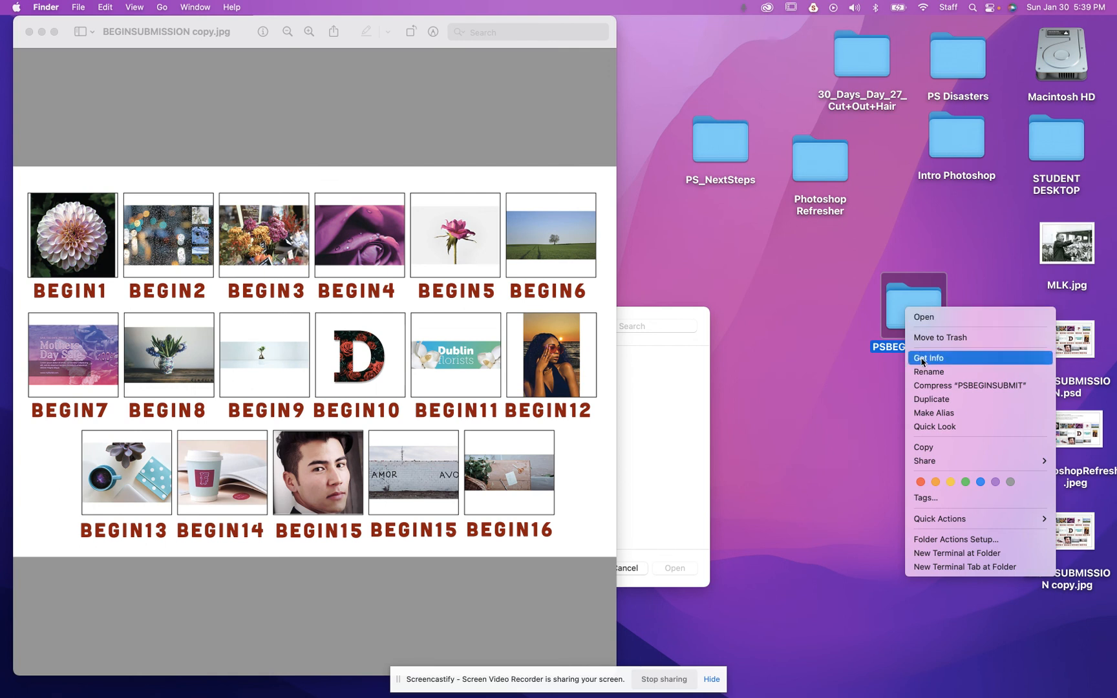
mouse_move(969, 385)
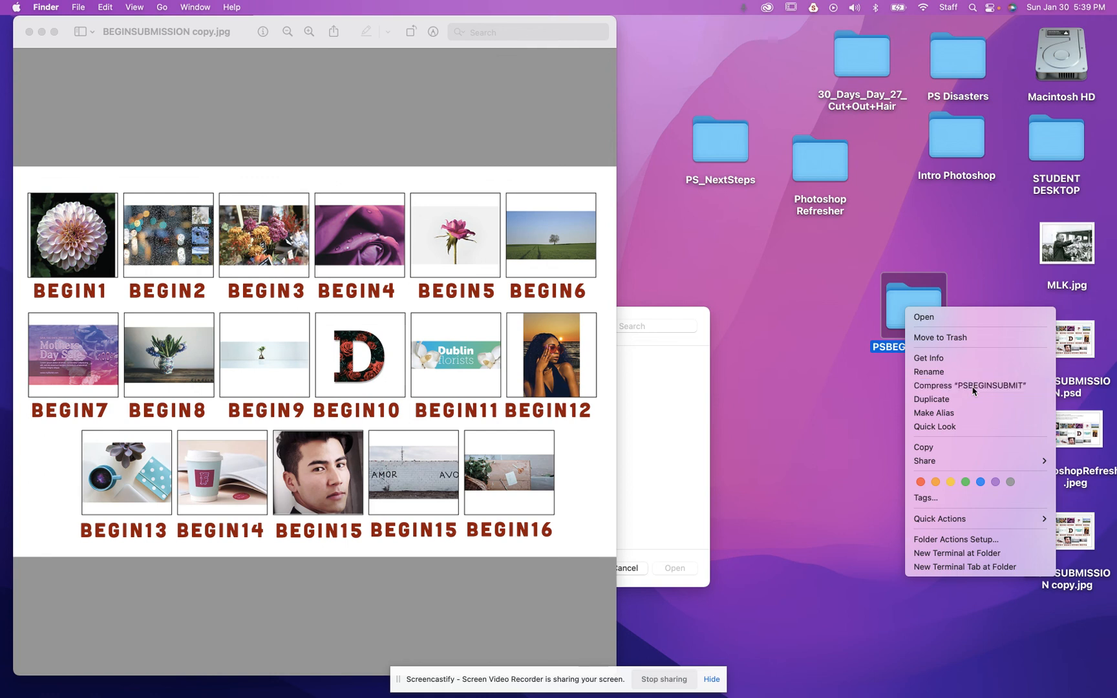
left_click(968, 384)
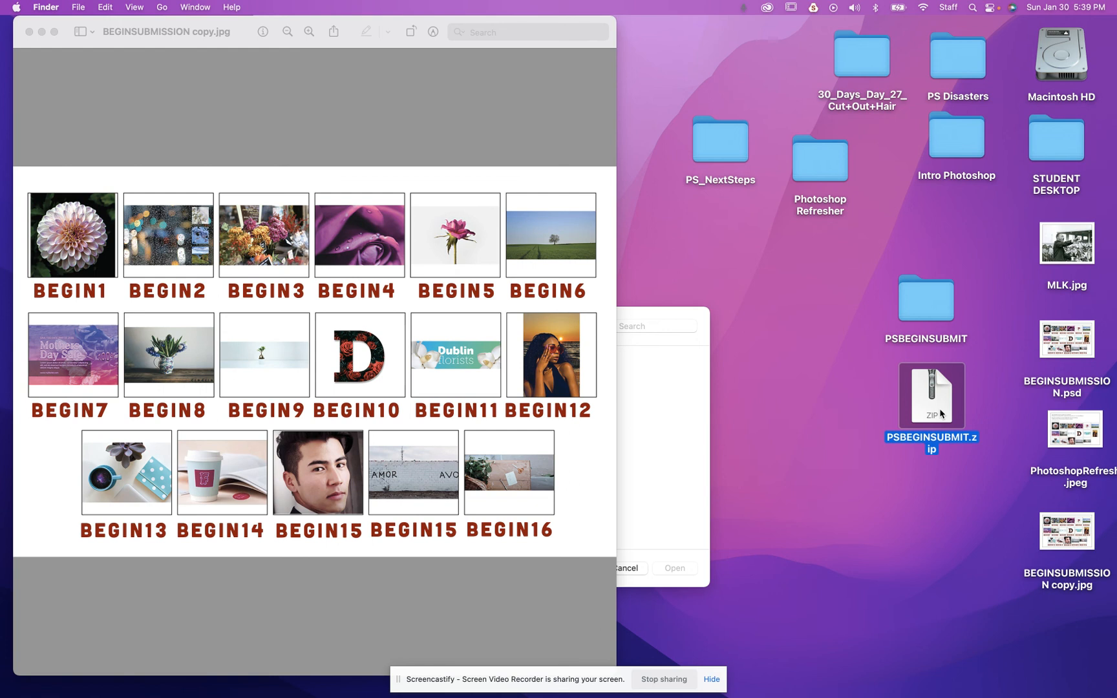
mouse_move(562, 240)
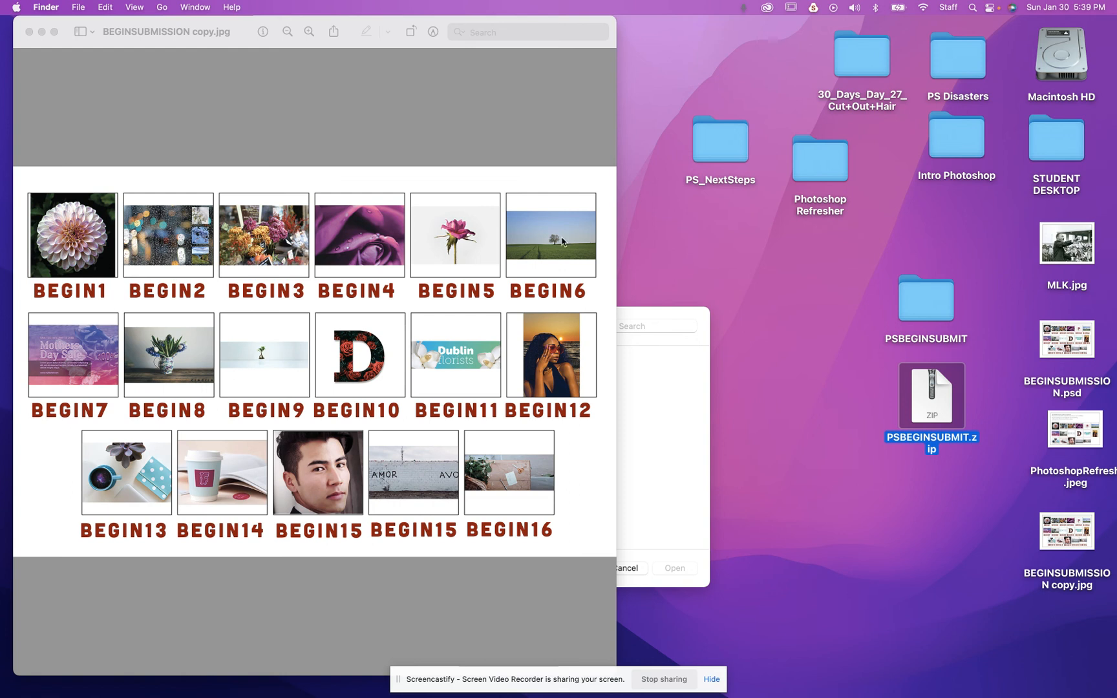
mouse_move(359, 361)
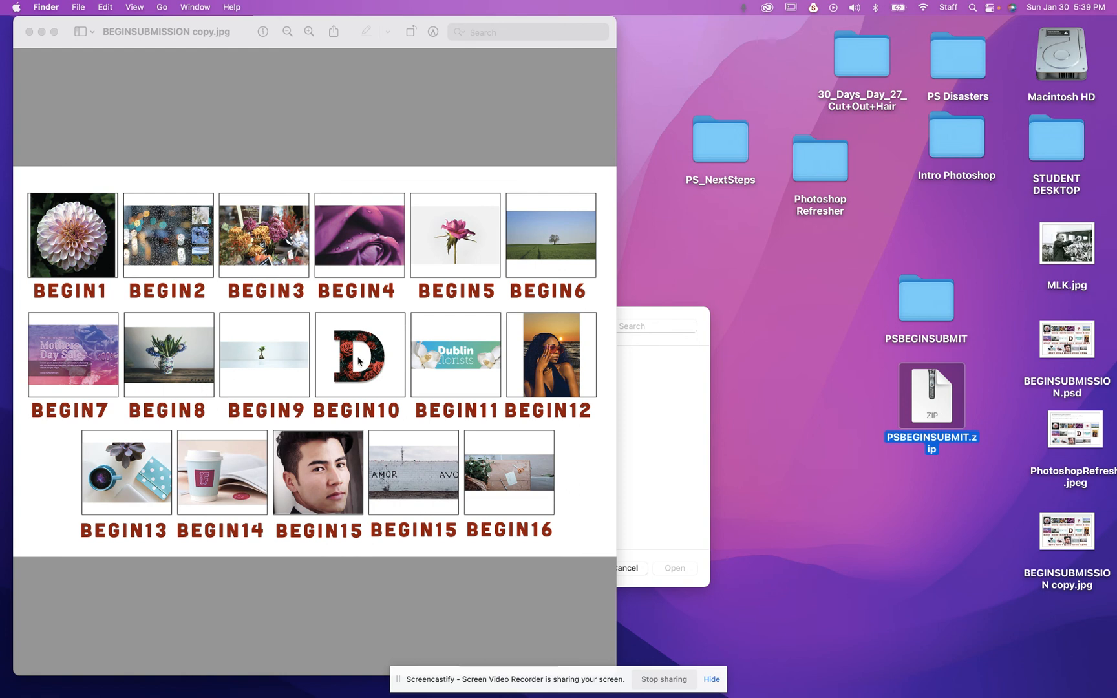